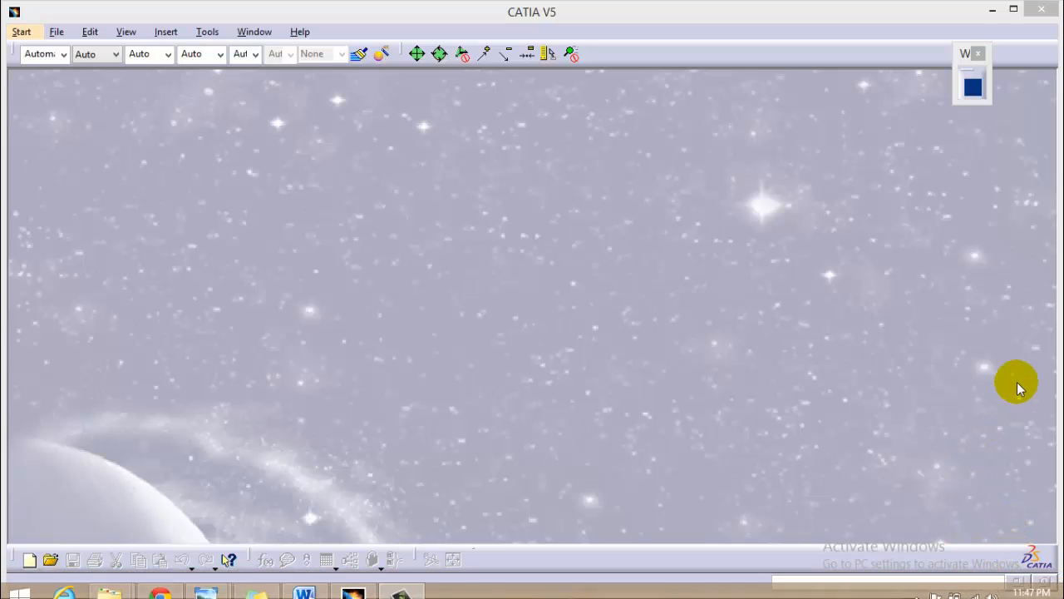
pyautogui.moveTo(798, 369)
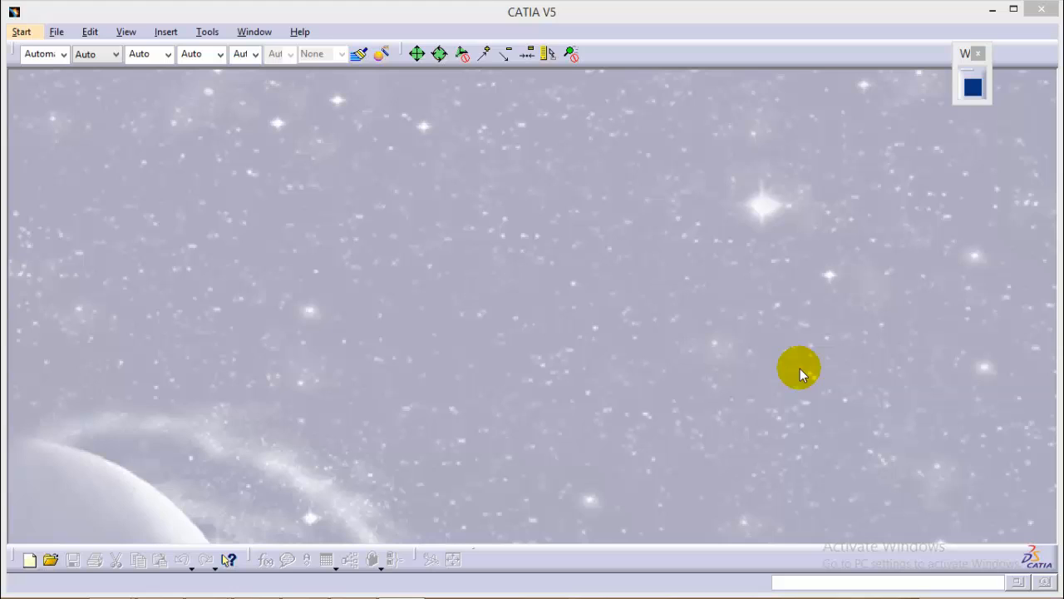
pyautogui.moveTo(625, 367)
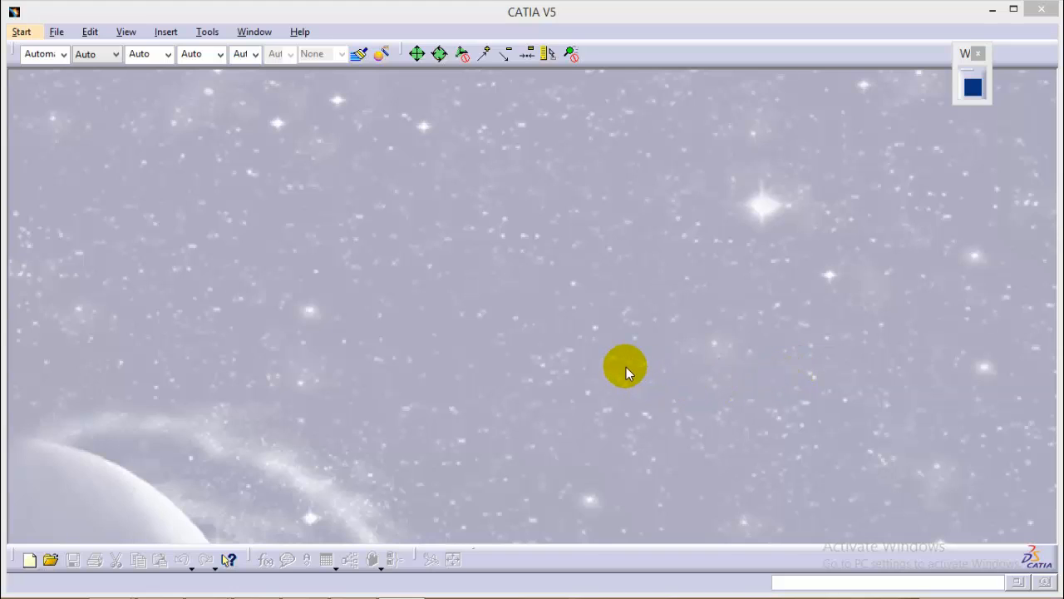
pyautogui.moveTo(616, 386)
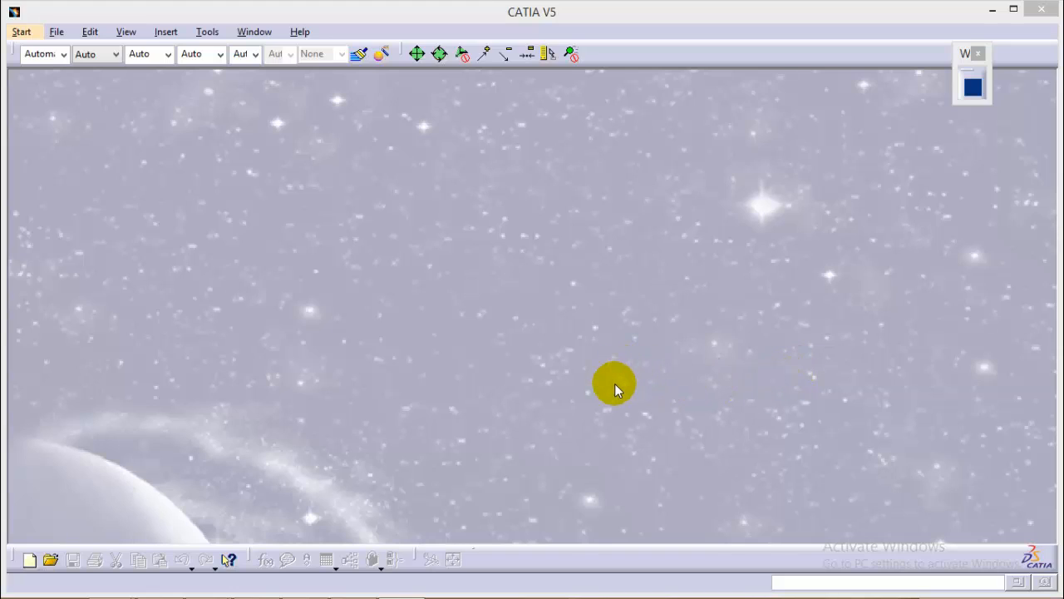
pyautogui.moveTo(419, 362)
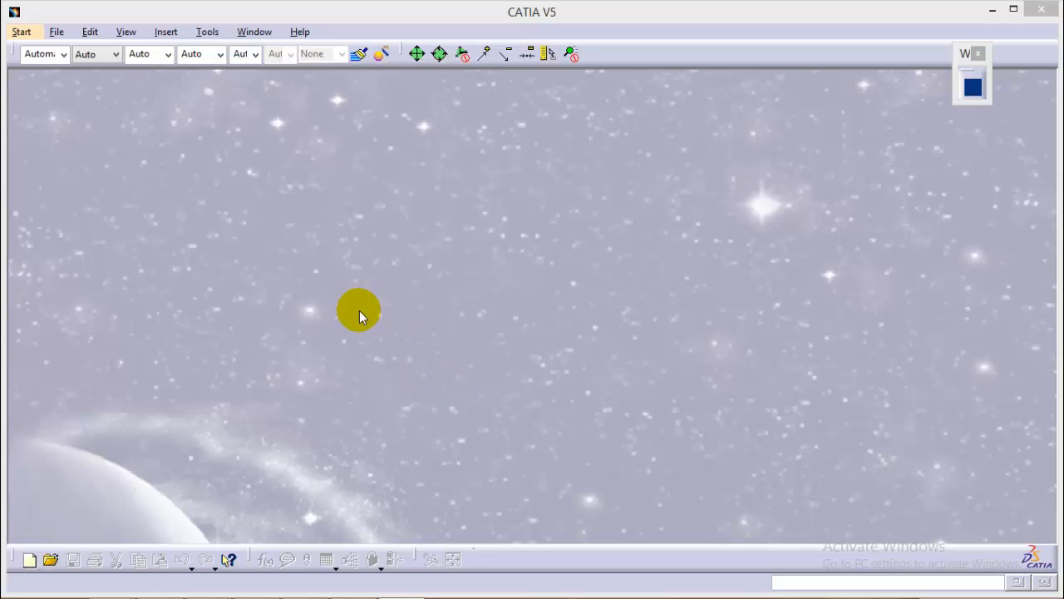
pyautogui.moveTo(20, 103)
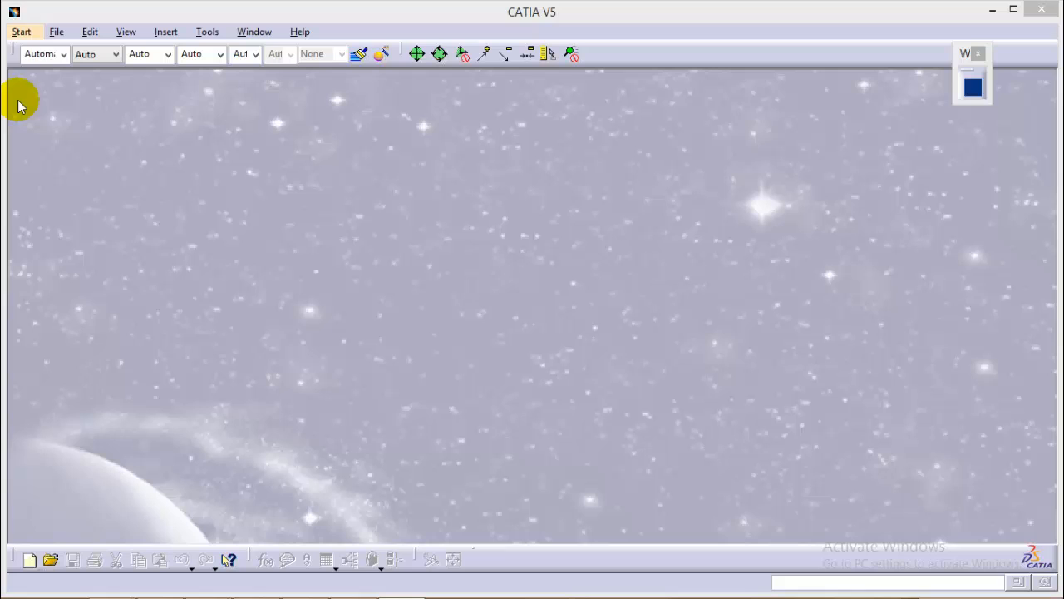
# - Start a new Assembly Design document, Product1, from the Start menu
pyautogui.click(22, 32)
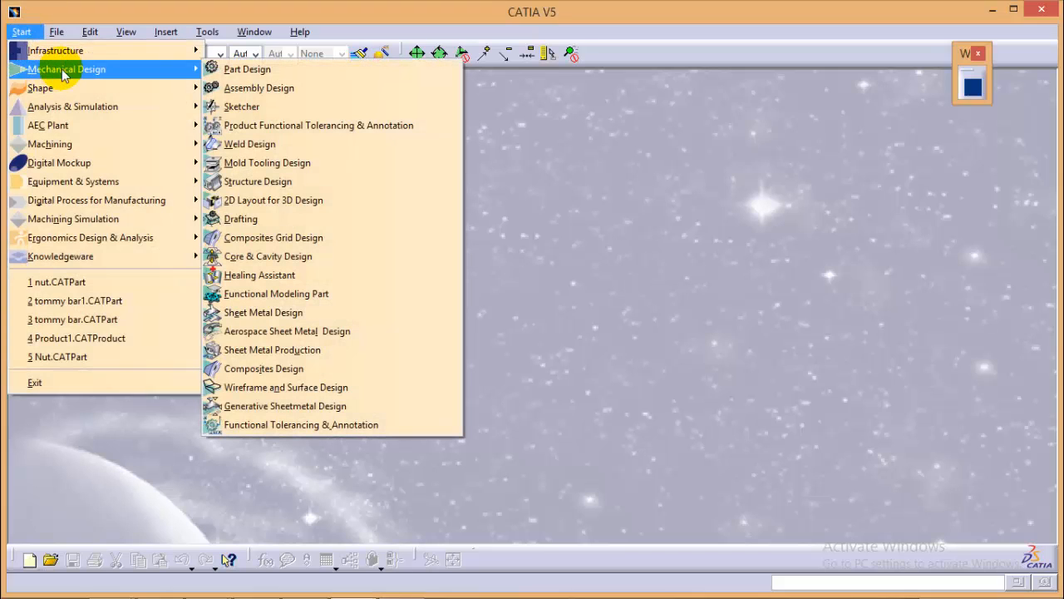
pyautogui.click(260, 86)
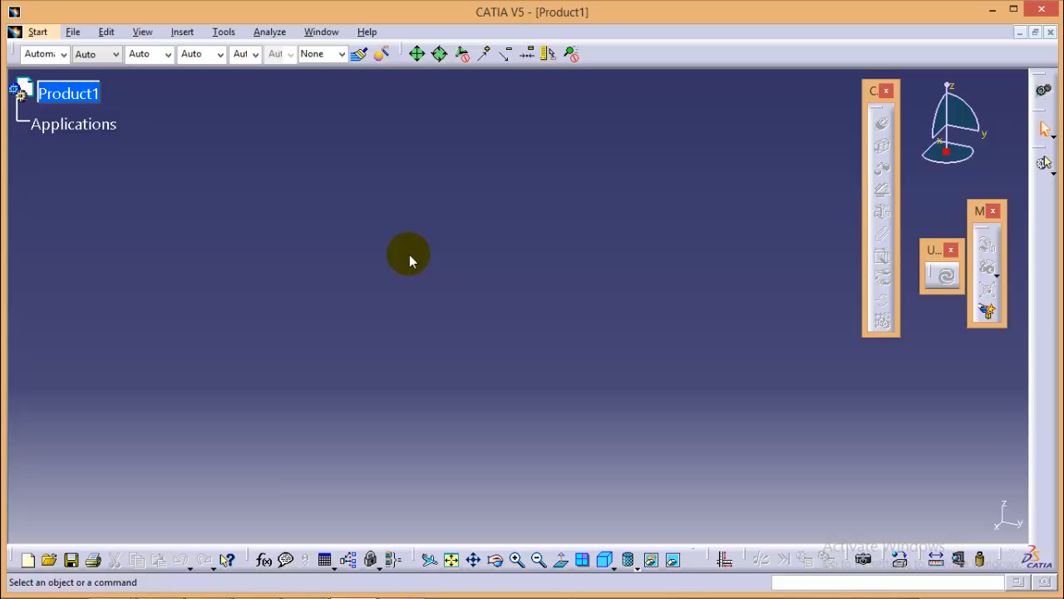
pyautogui.moveTo(409, 266)
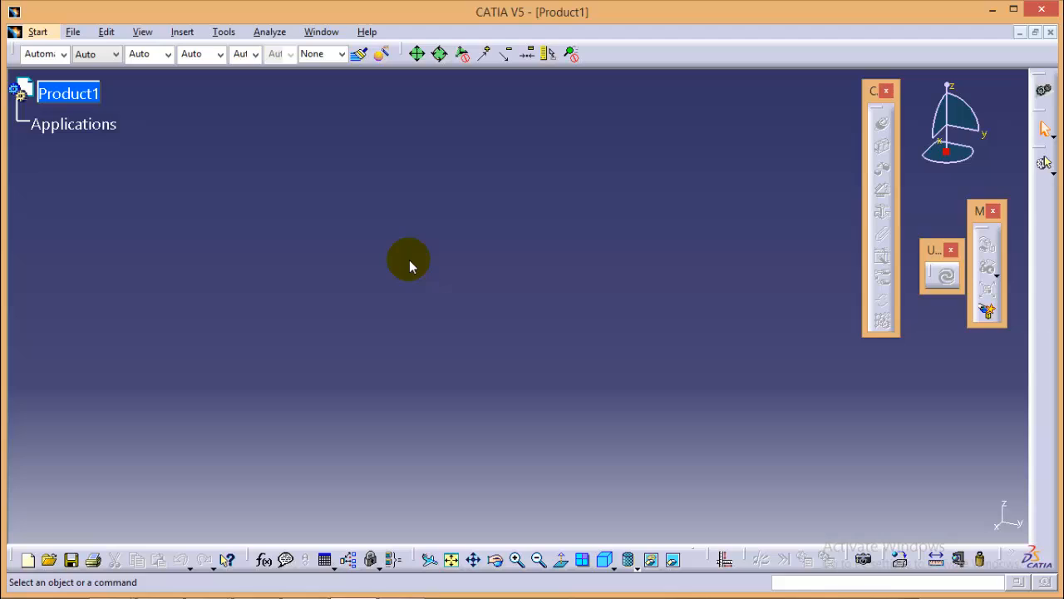
pyautogui.moveTo(430, 289)
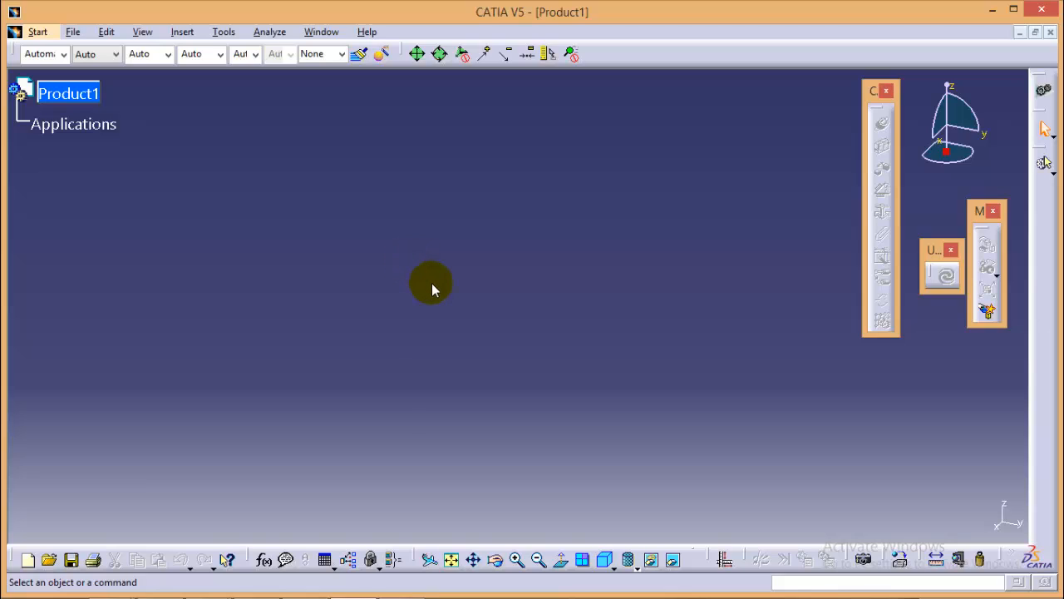
pyautogui.moveTo(442, 315)
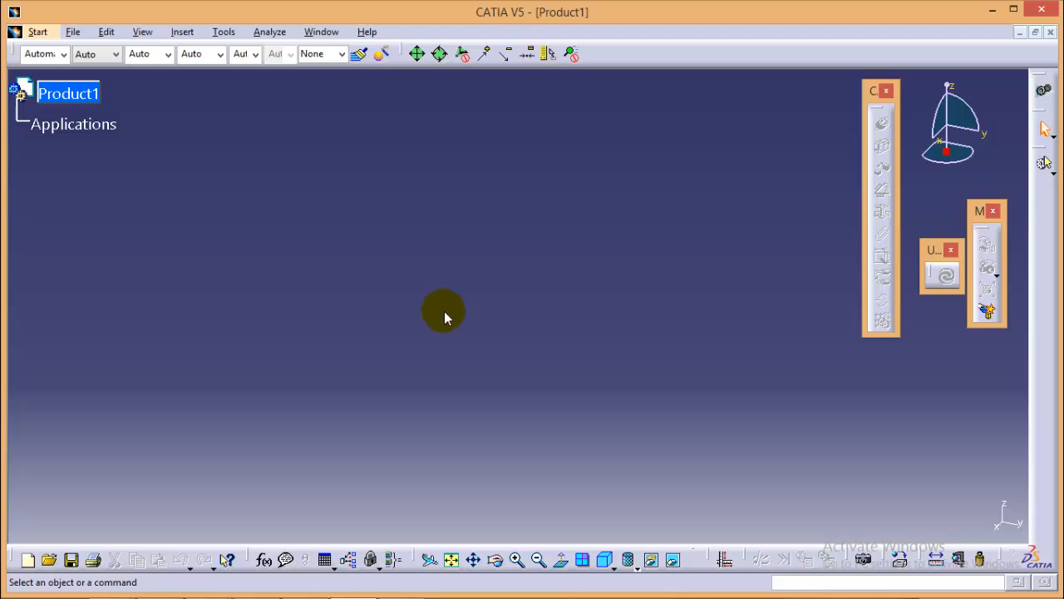
pyautogui.moveTo(455, 312)
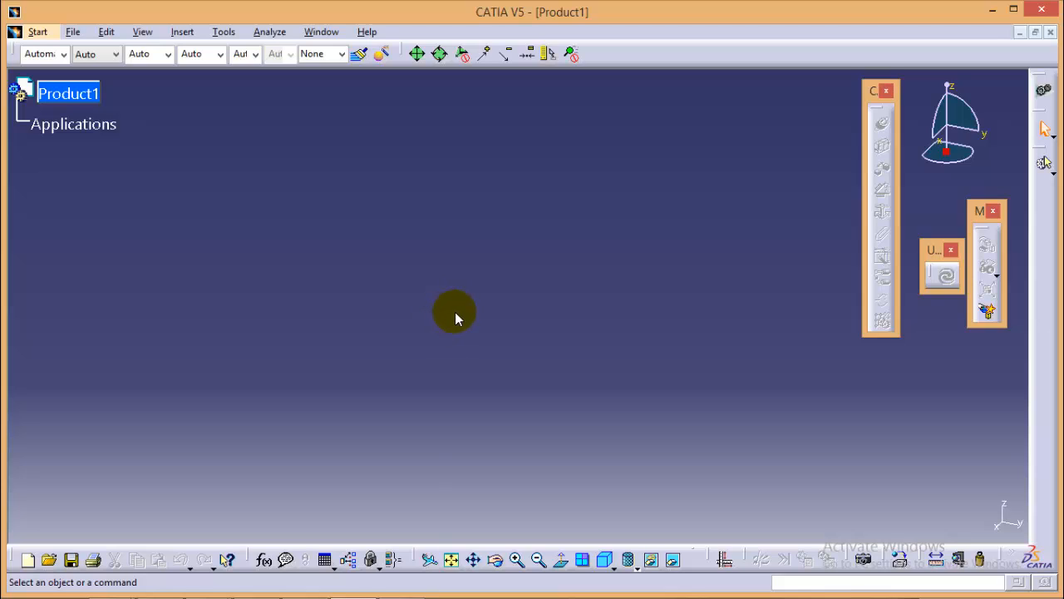
pyautogui.moveTo(466, 323)
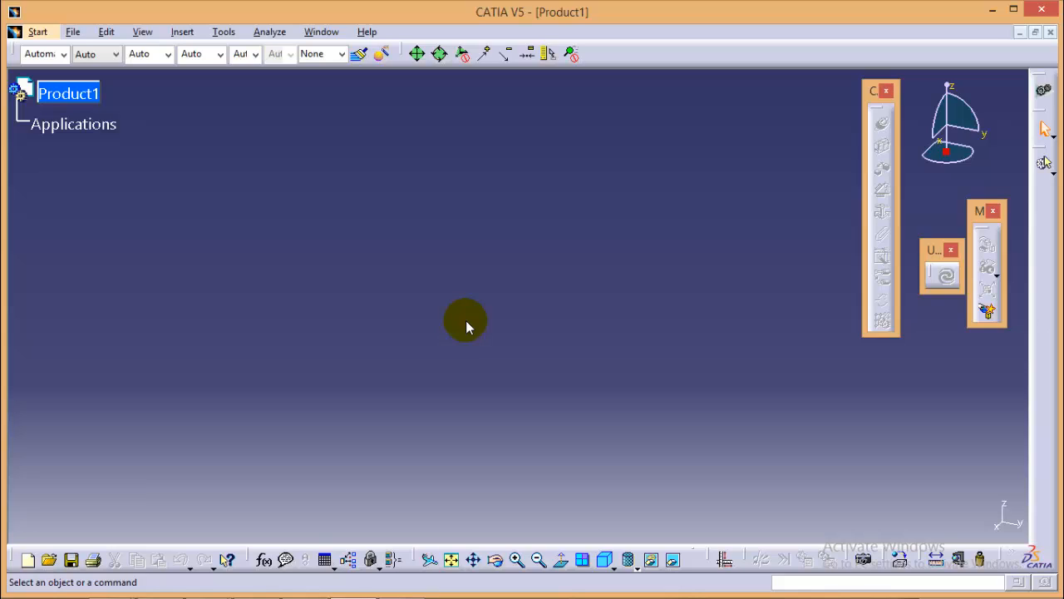
pyautogui.moveTo(480, 326)
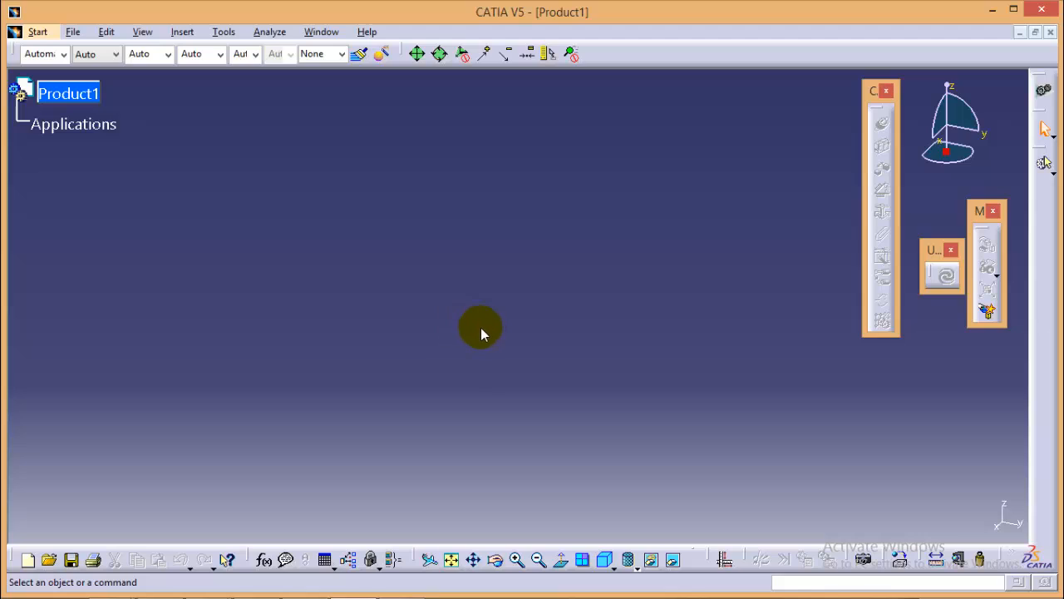
pyautogui.moveTo(497, 348)
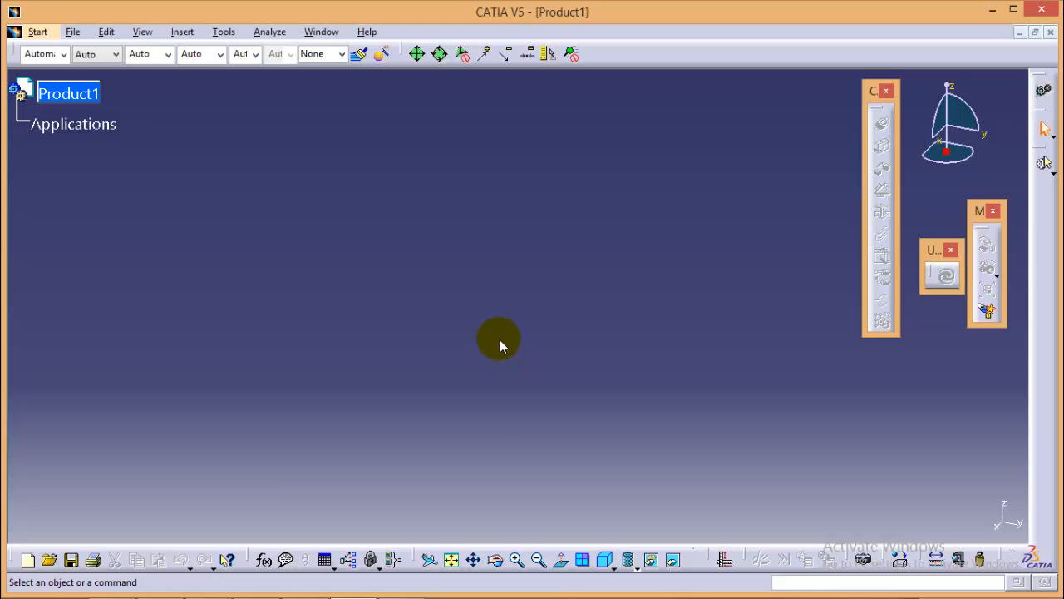
pyautogui.moveTo(485, 333)
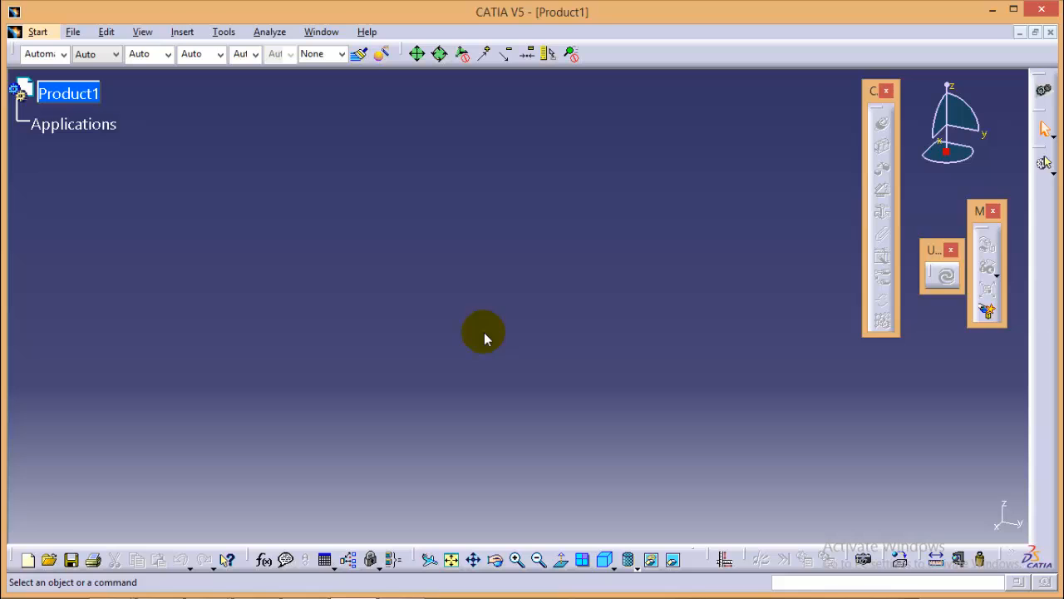
# - Insert Body.CATPart into Product1 as its first component and inspect it from several angles
pyautogui.click(182, 31)
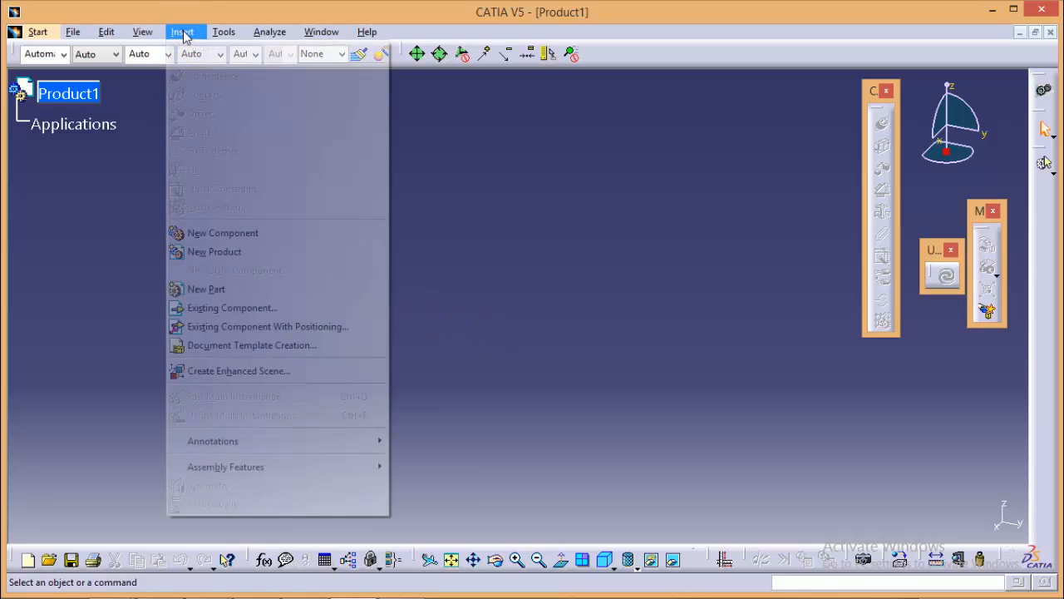
pyautogui.moveTo(233, 308)
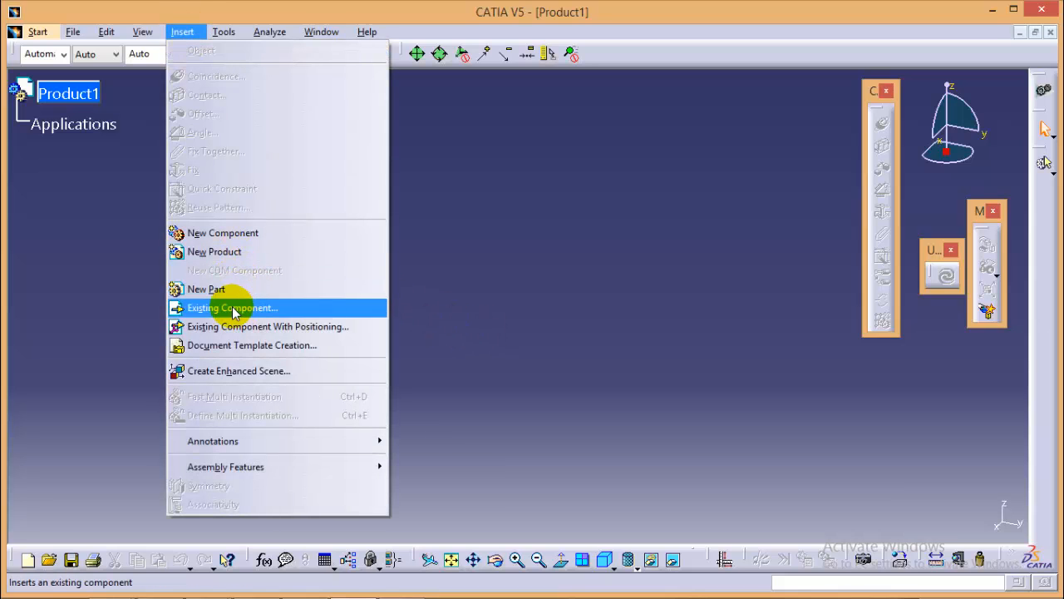
pyautogui.click(231, 307)
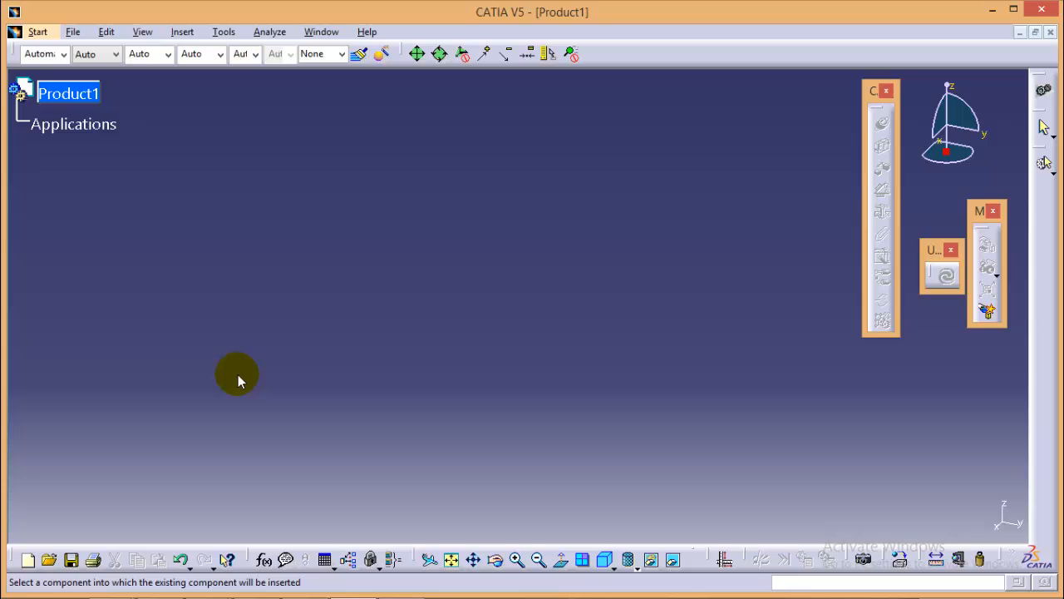
pyautogui.moveTo(173, 210)
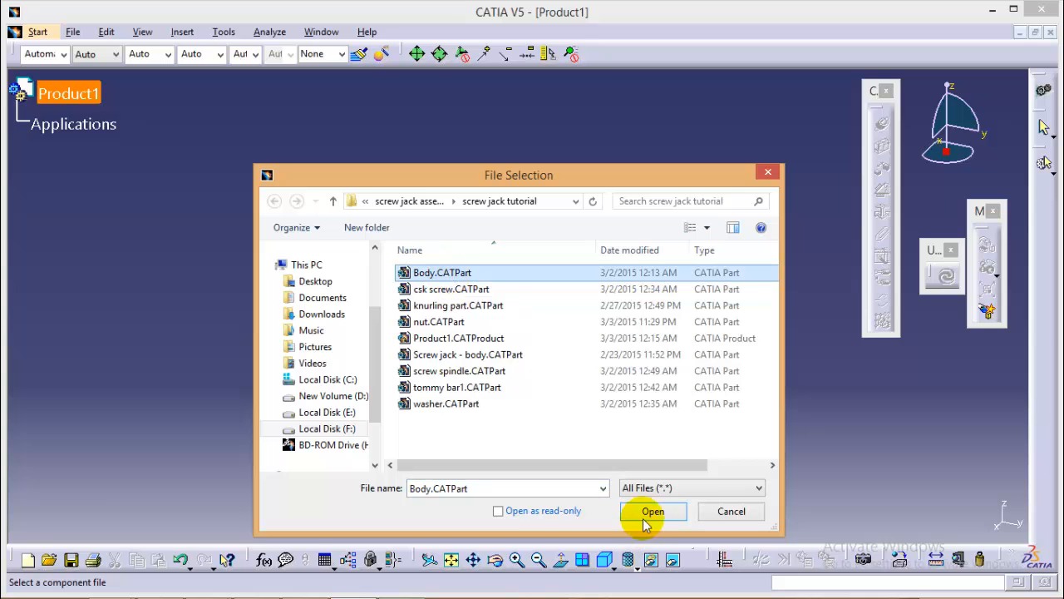
pyautogui.click(651, 510)
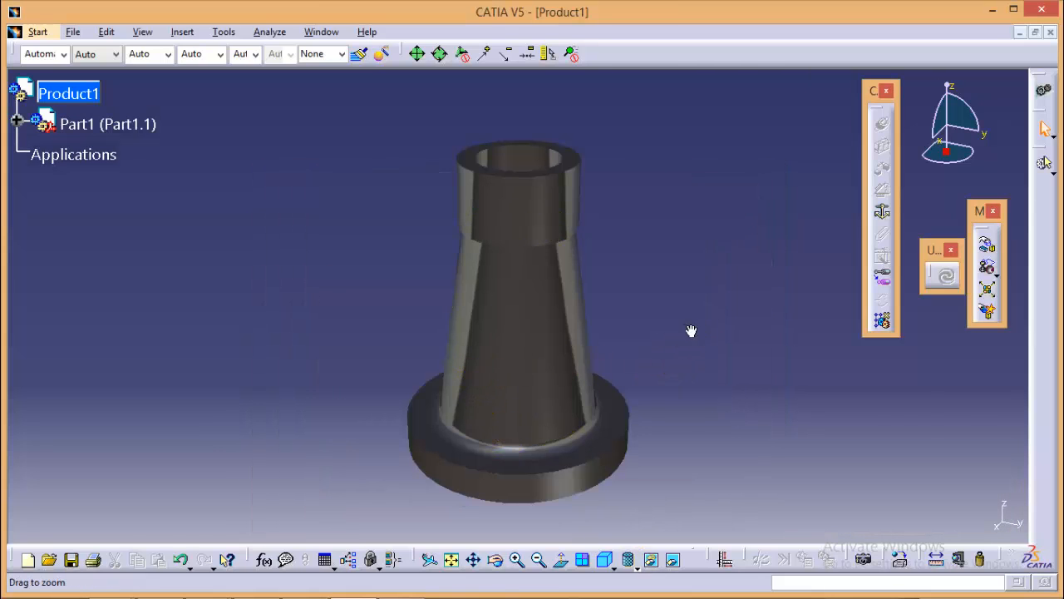
pyautogui.moveTo(690, 331); pyautogui.dragTo(781, 366)
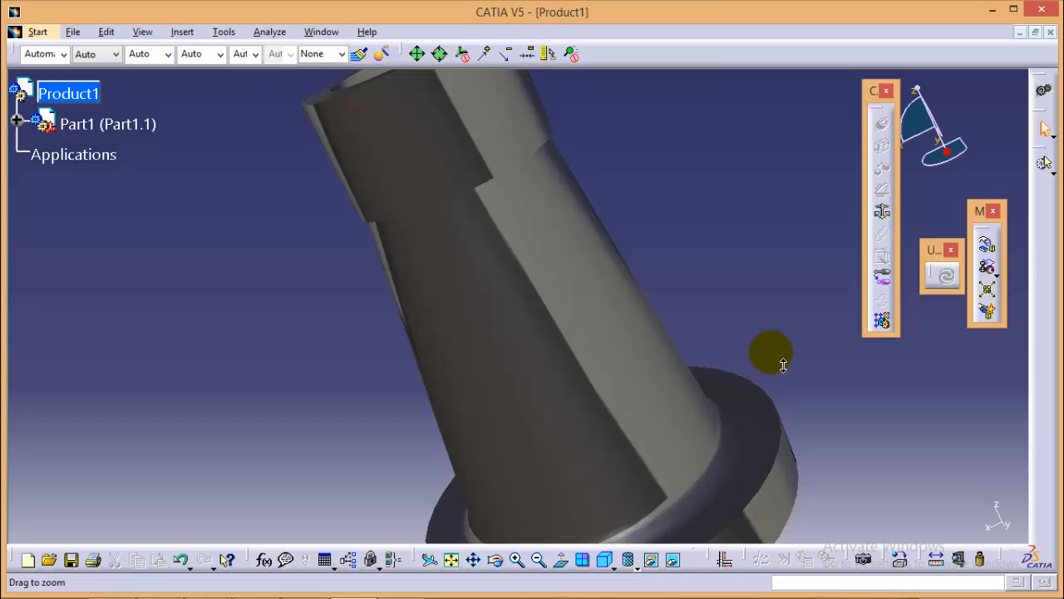
pyautogui.moveTo(768, 353); pyautogui.dragTo(657, 336)
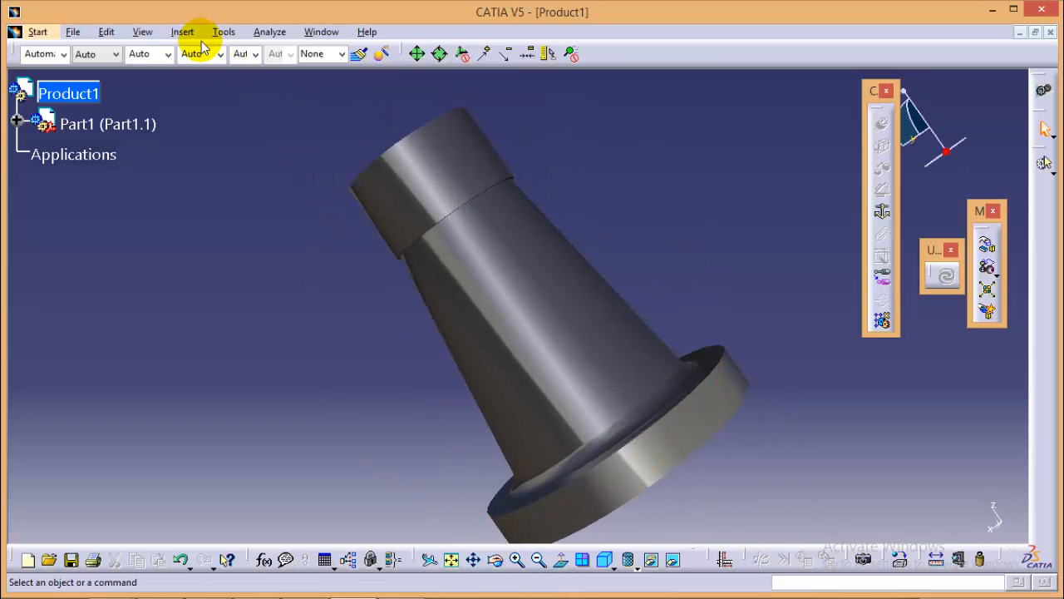
# - Insert nut.CATPart into Product1 as a second component above the body
pyautogui.click(182, 31)
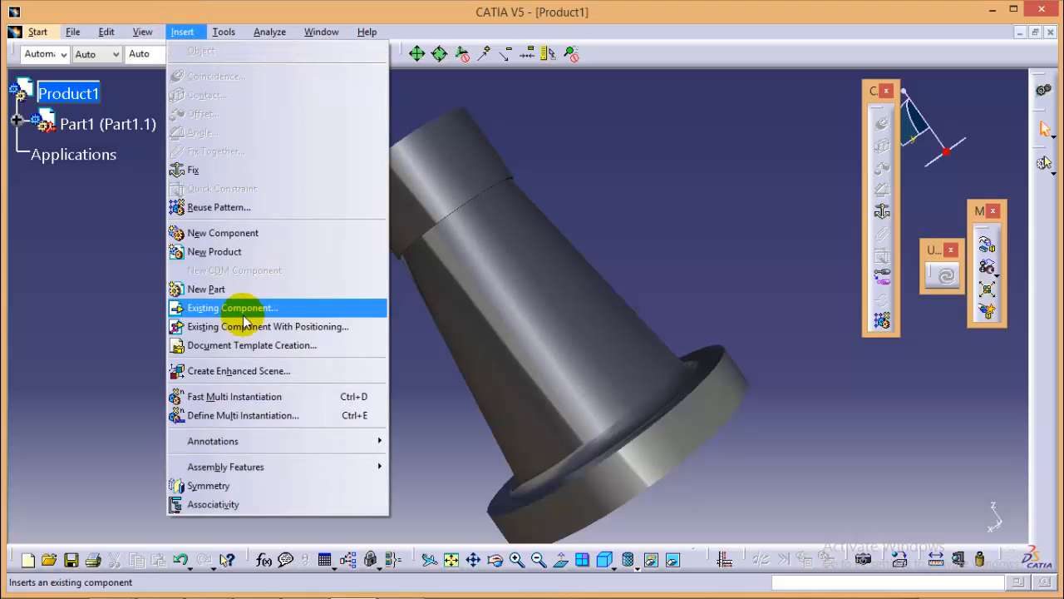
pyautogui.click(232, 306)
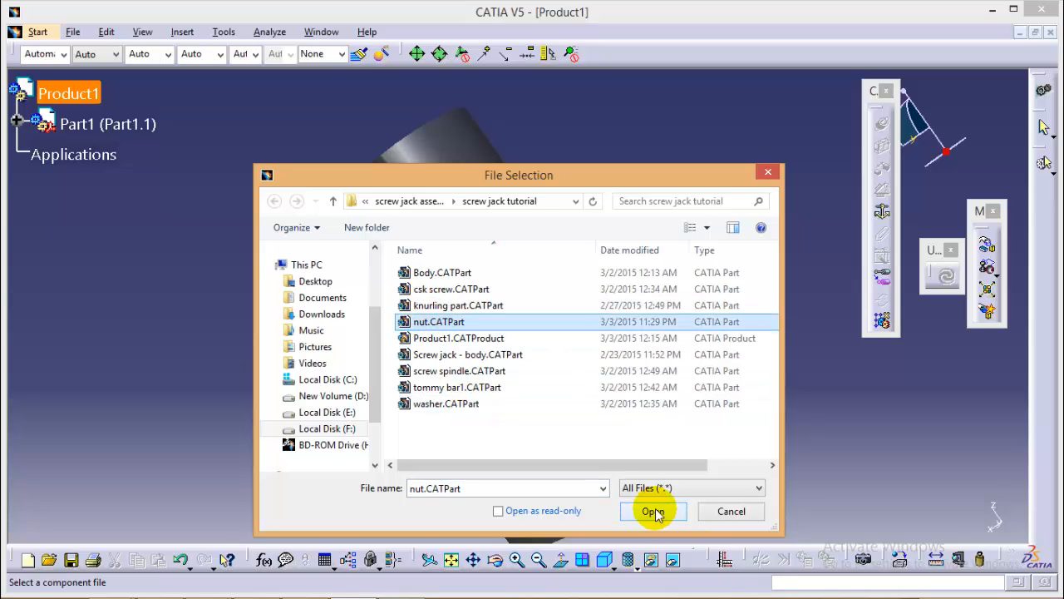
pyautogui.click(653, 511)
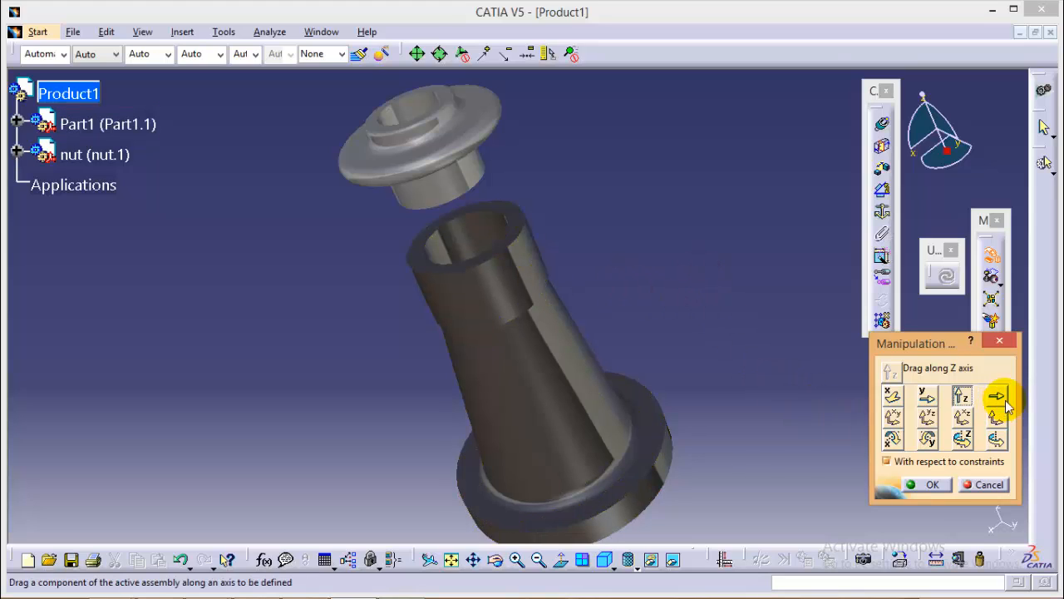
pyautogui.moveTo(996, 397)
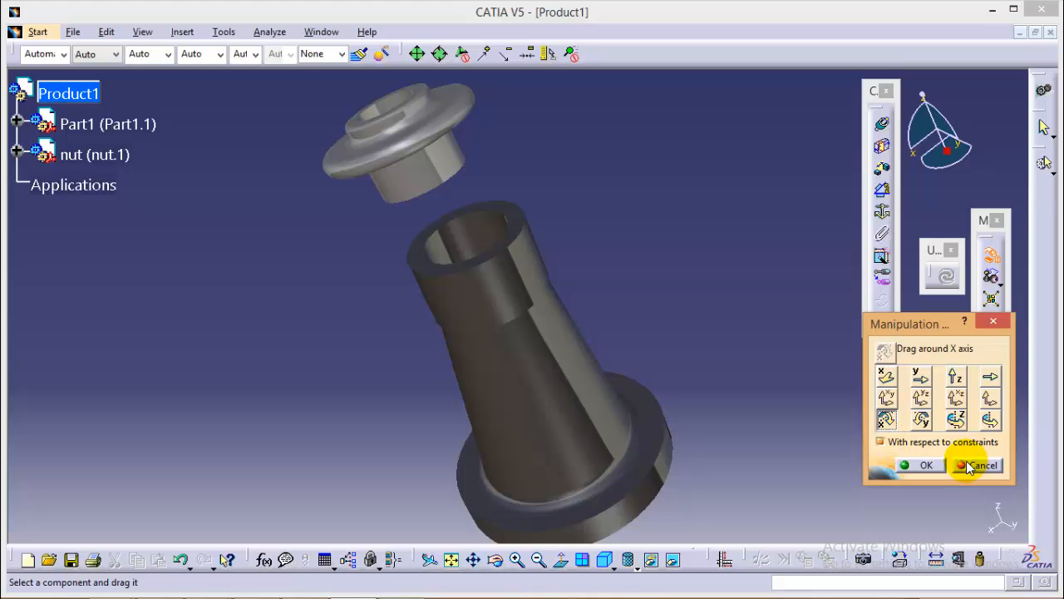
# - Finish repositioning the nut above the body's opening and close the Manipulation dialog
pyautogui.click(980, 466)
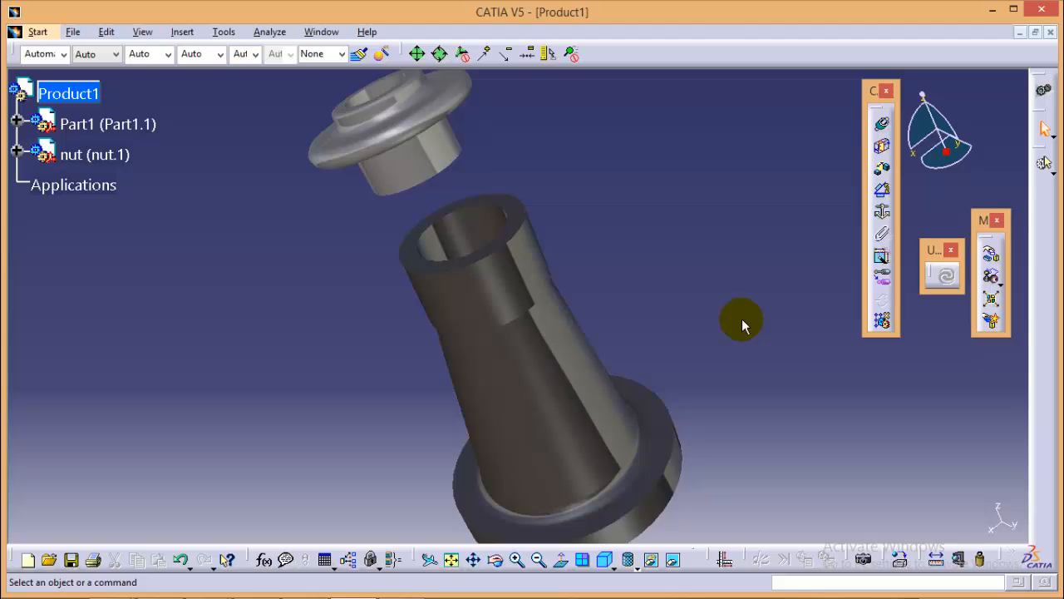
pyautogui.moveTo(735, 314)
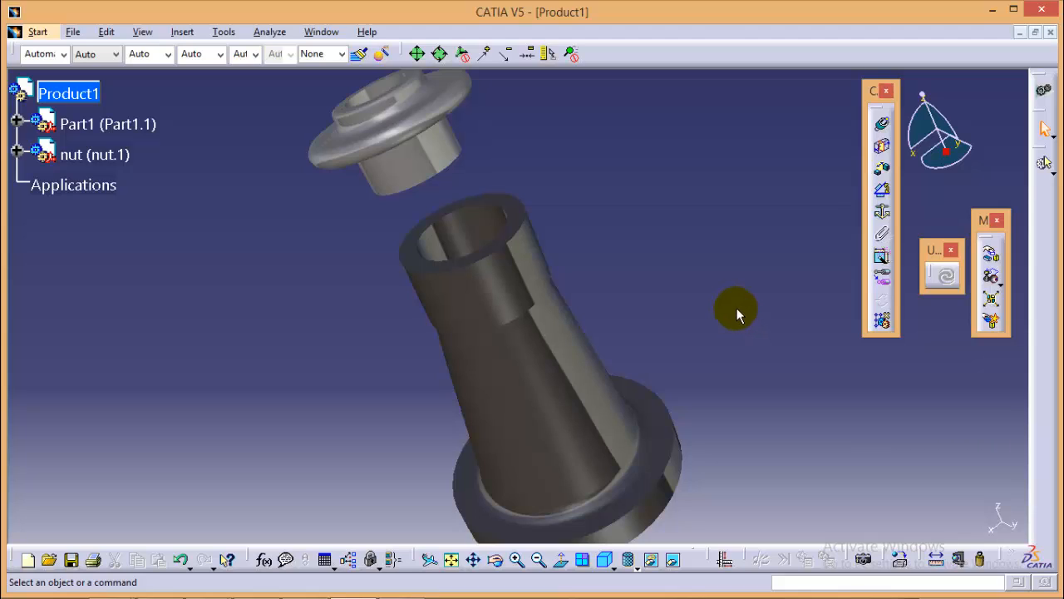
pyautogui.moveTo(723, 302)
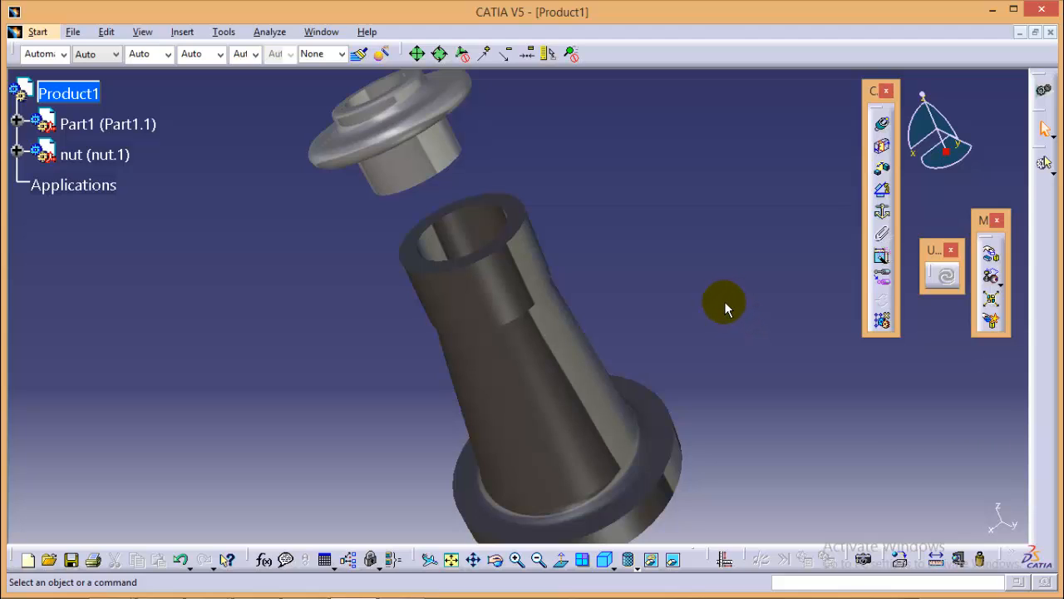
pyautogui.moveTo(602, 313)
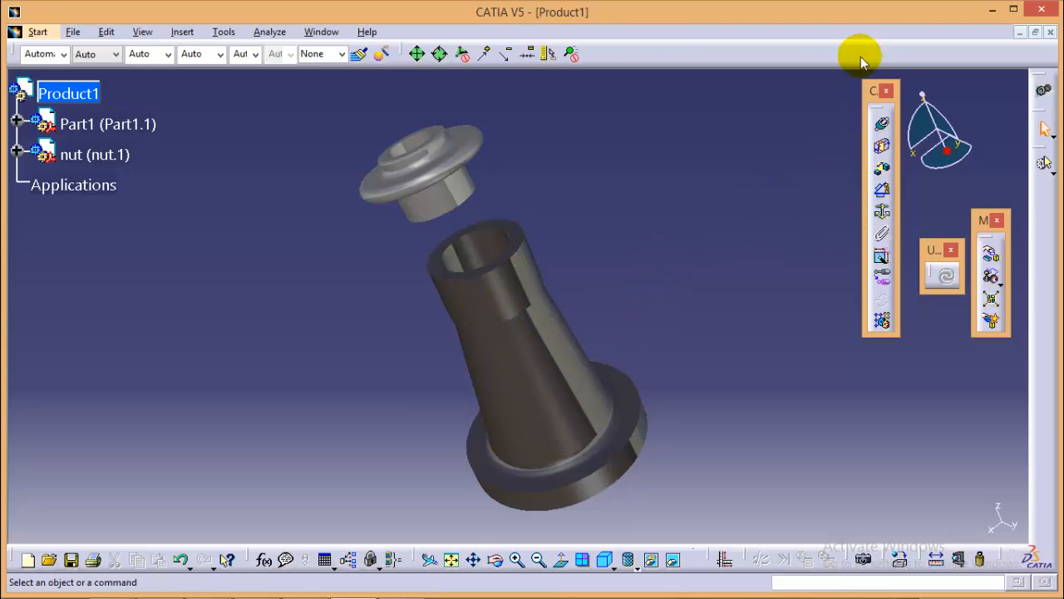
pyautogui.moveTo(882, 211)
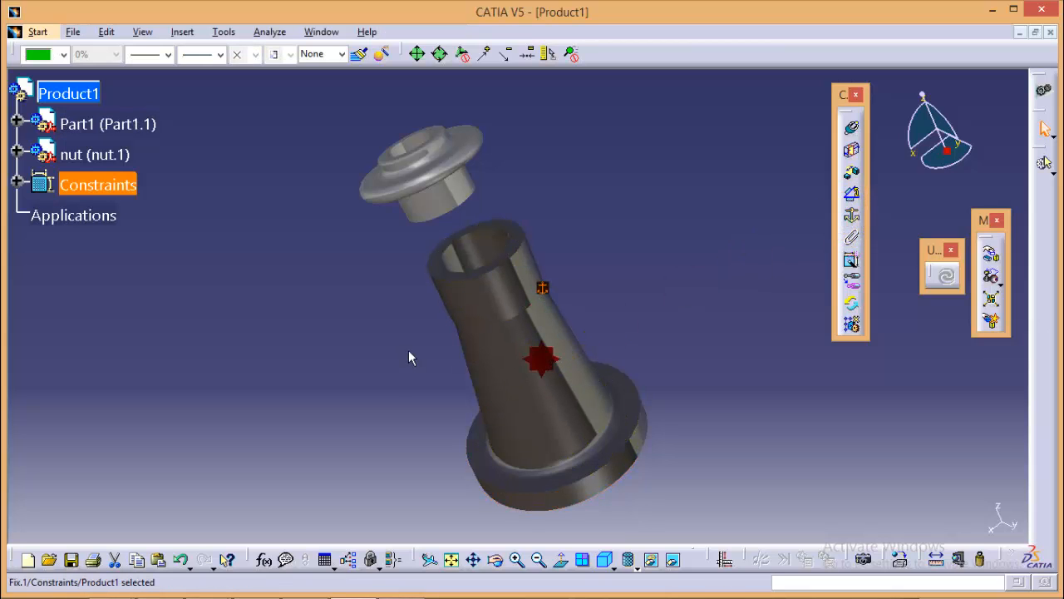
pyautogui.moveTo(542, 289)
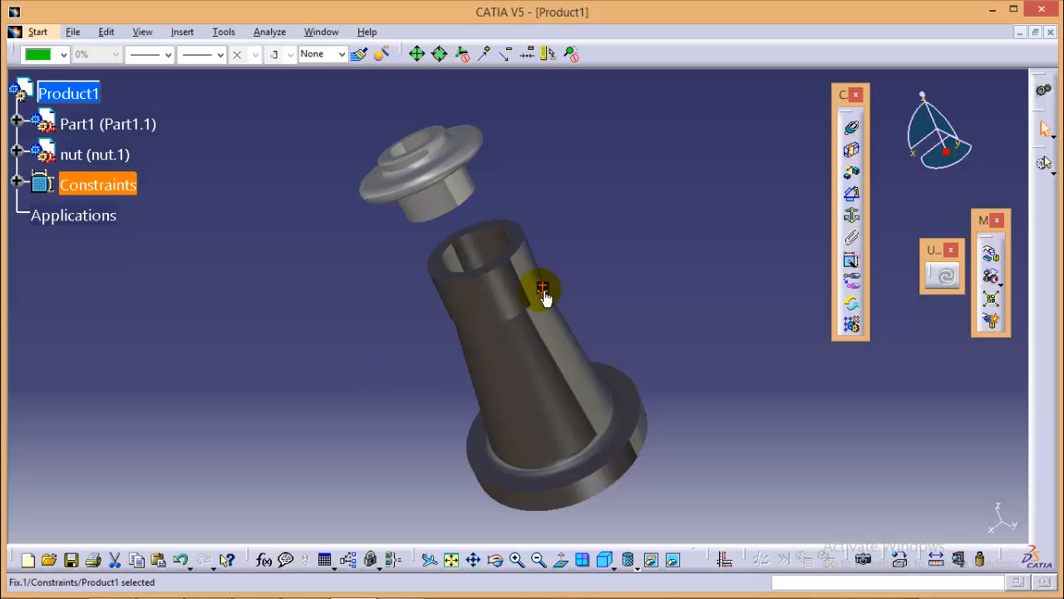
# - Start a freehand move after fixing the body (Part1) as the anchored component
pyautogui.click(995, 256)
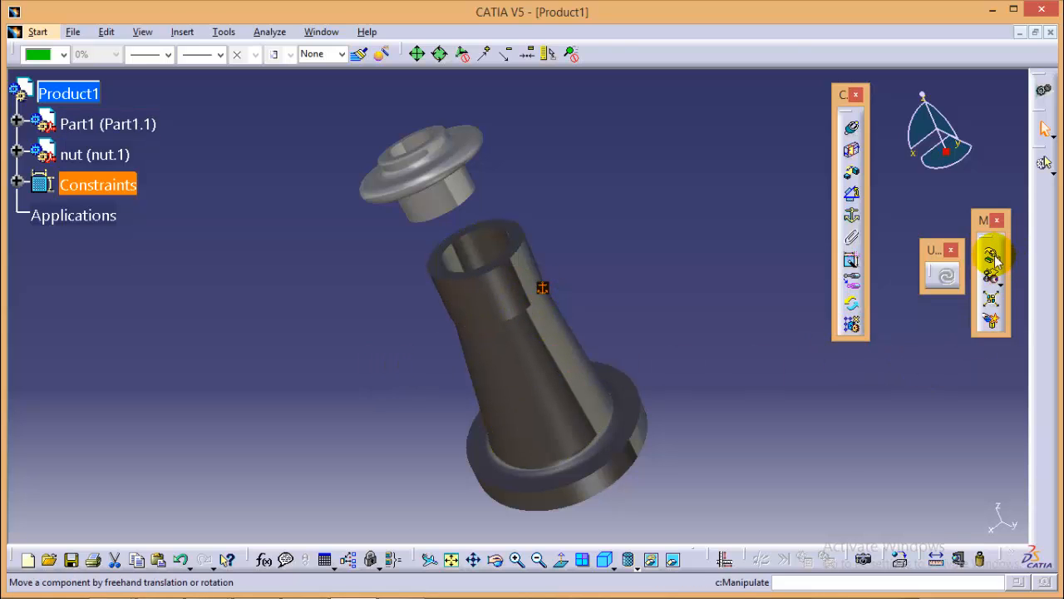
# - Drag the fixed body along its Z axis, toggling 'With respect to constraints' on and off
pyautogui.click(992, 259)
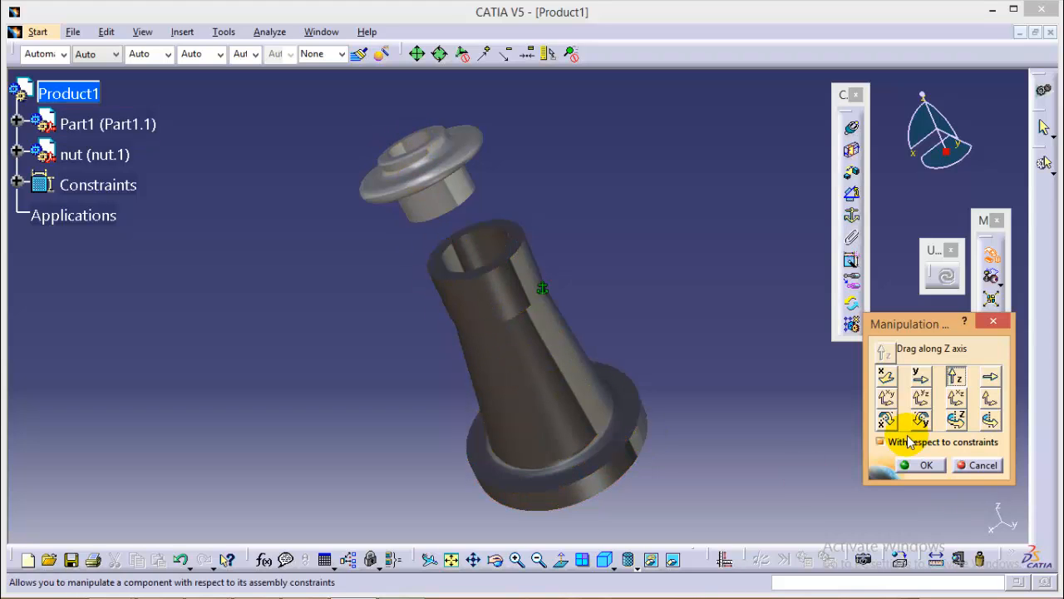
pyautogui.click(881, 442)
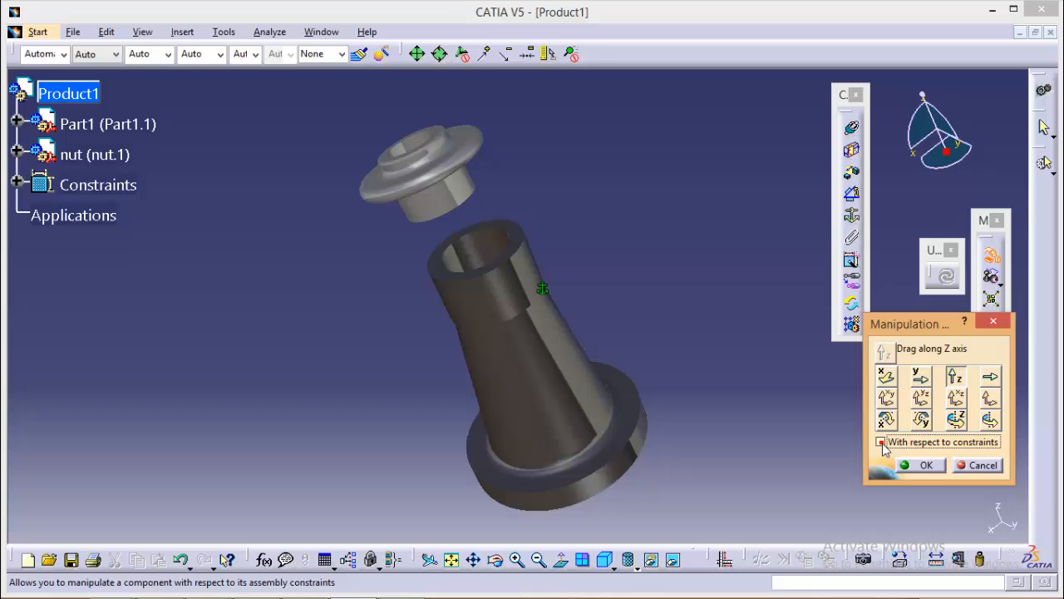
pyautogui.moveTo(540, 289); pyautogui.dragTo(499, 302)
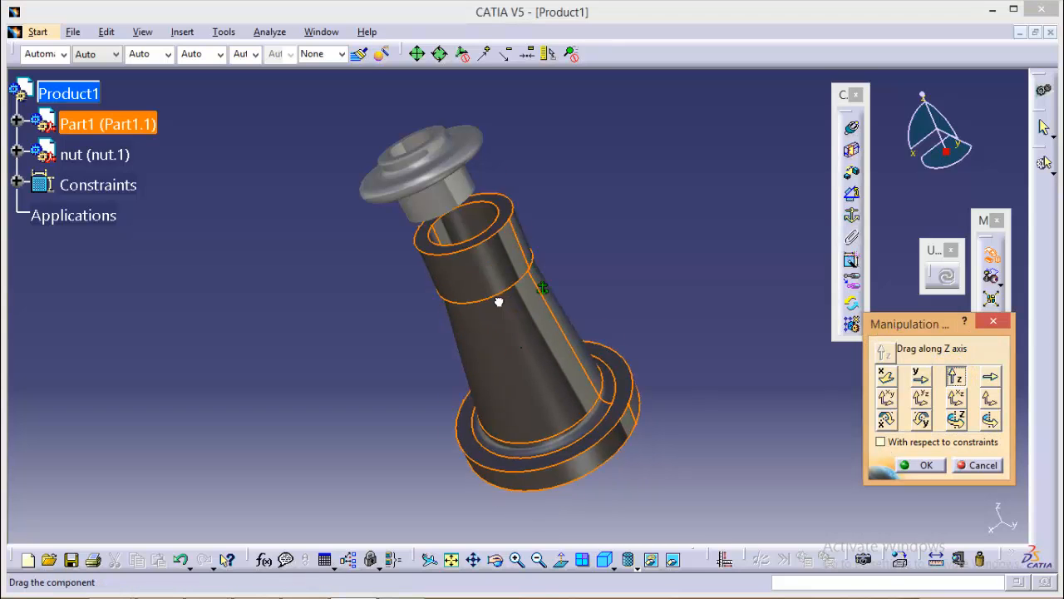
pyautogui.moveTo(499, 303); pyautogui.dragTo(462, 453)
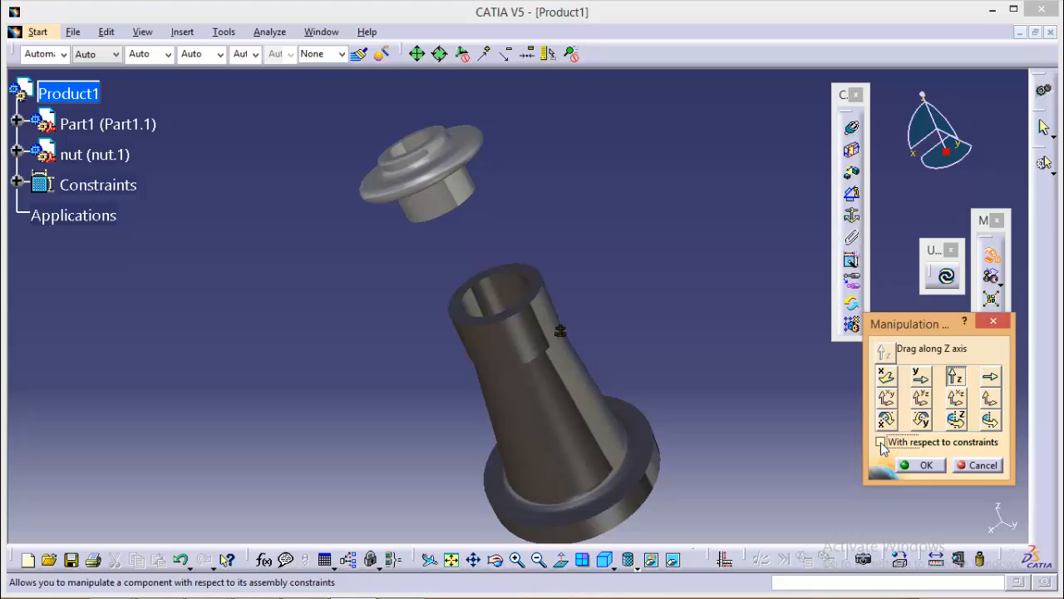
pyautogui.click(882, 443)
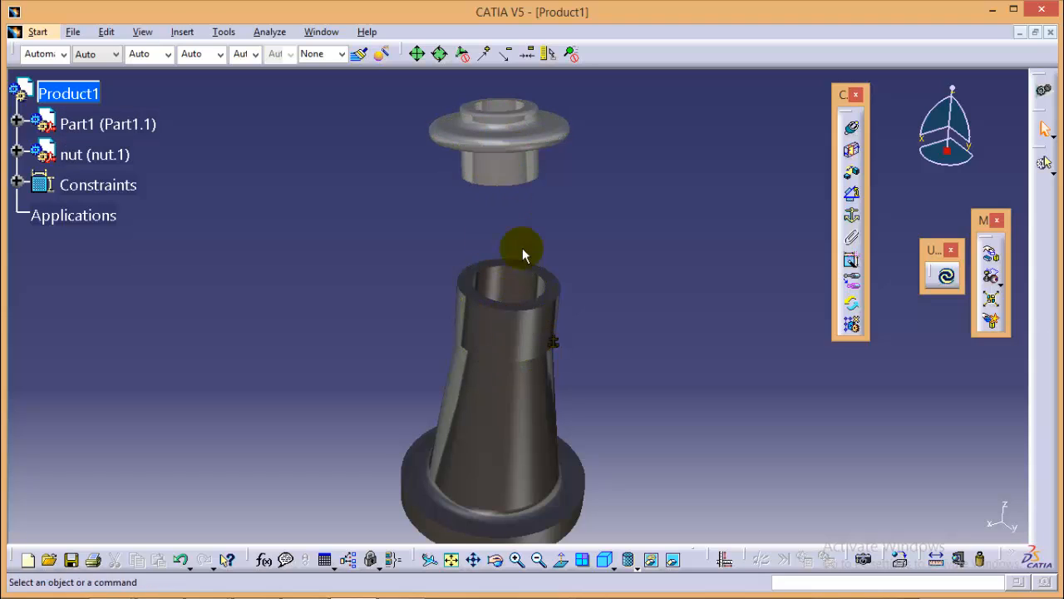
pyautogui.moveTo(529, 396)
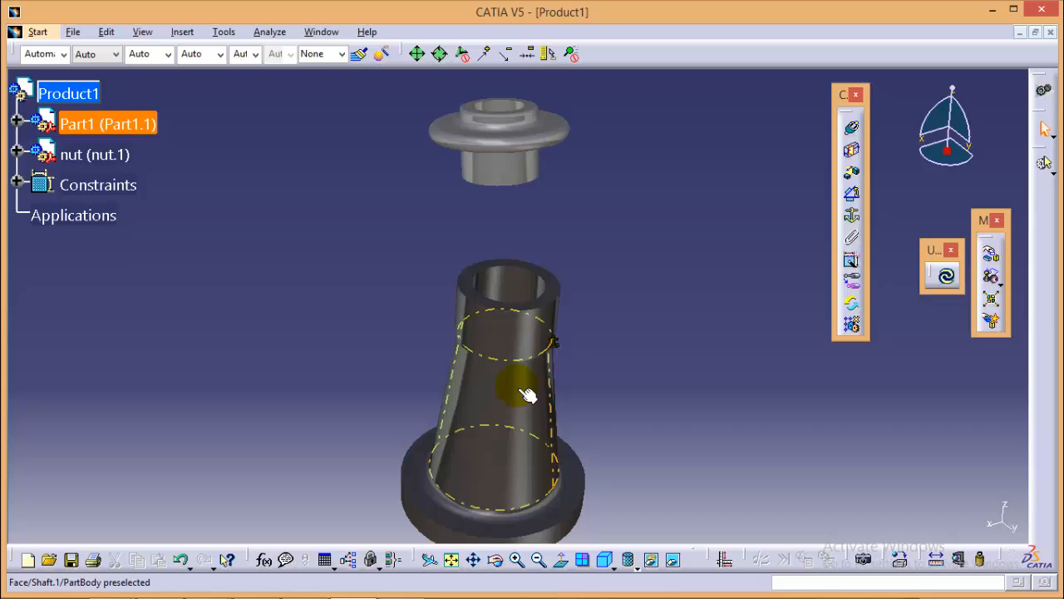
# - Constrain the nut's axis coincident with the body's cylindrical bore axis
pyautogui.click(790, 163)
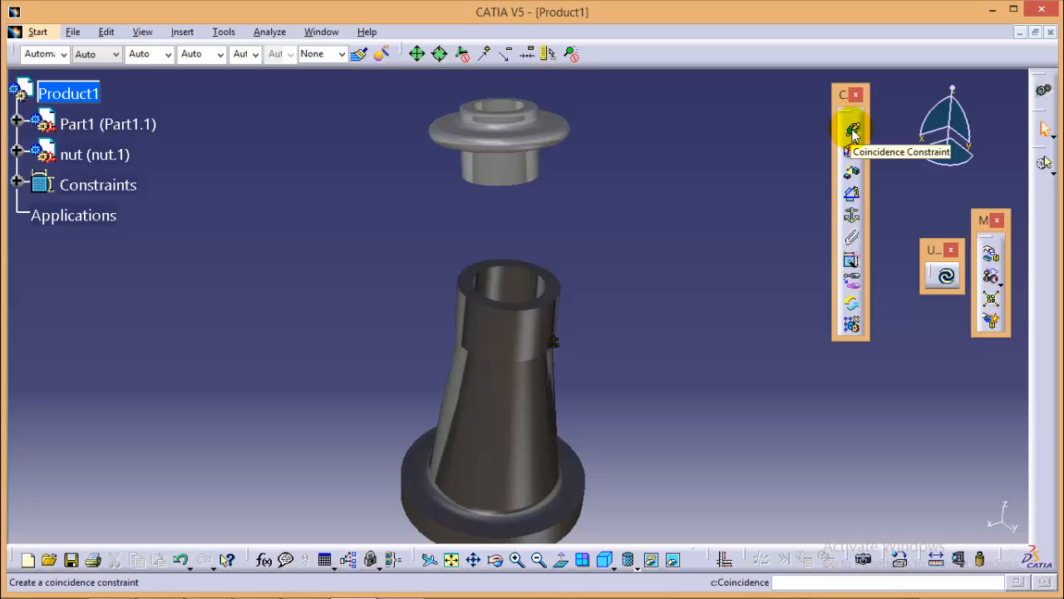
pyautogui.moveTo(499, 158)
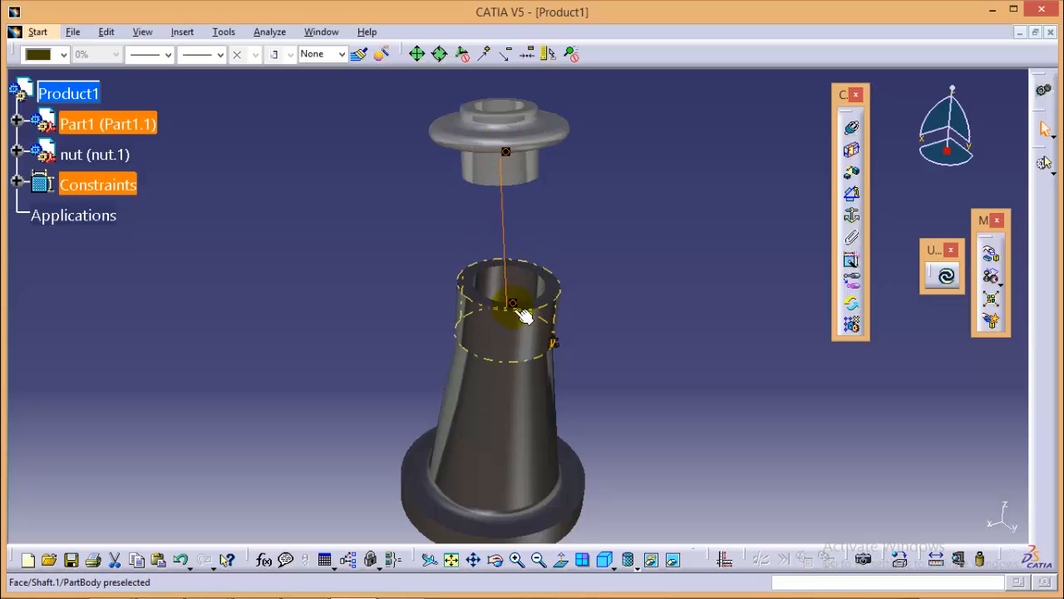
pyautogui.click(944, 274)
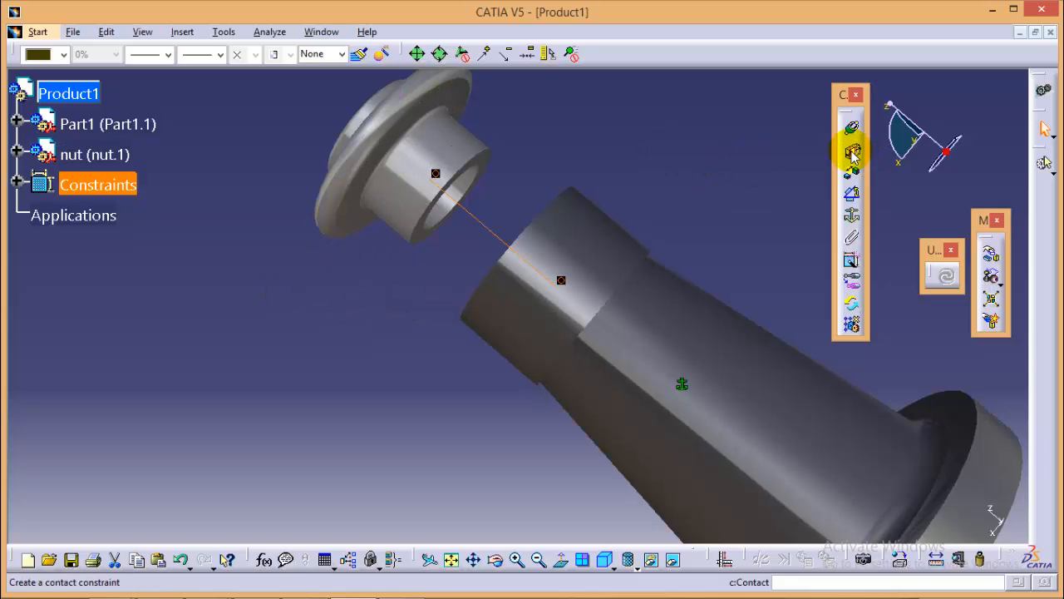
pyautogui.moveTo(851, 153)
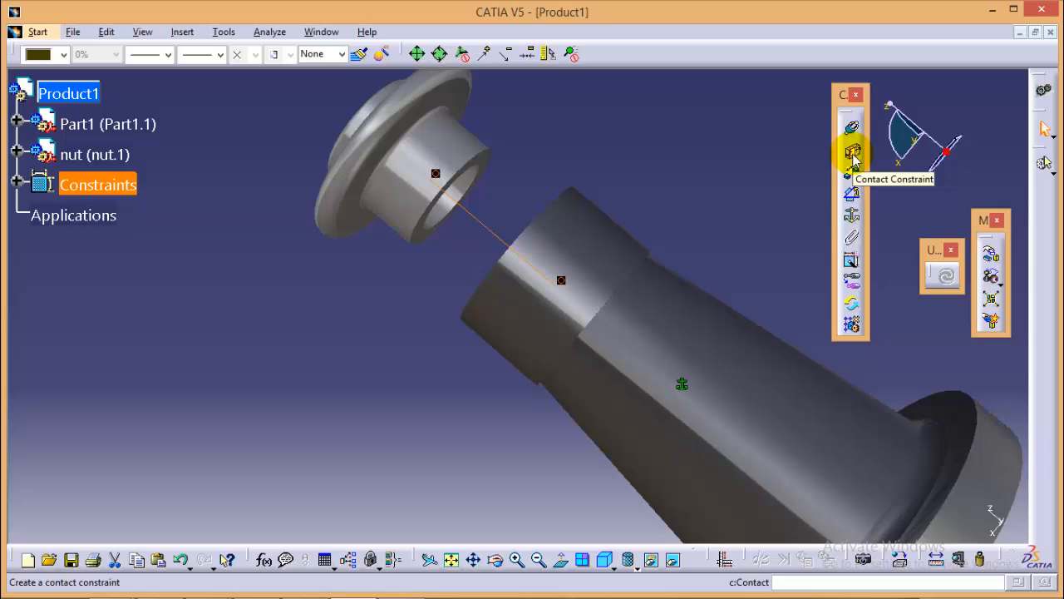
pyautogui.moveTo(852, 158)
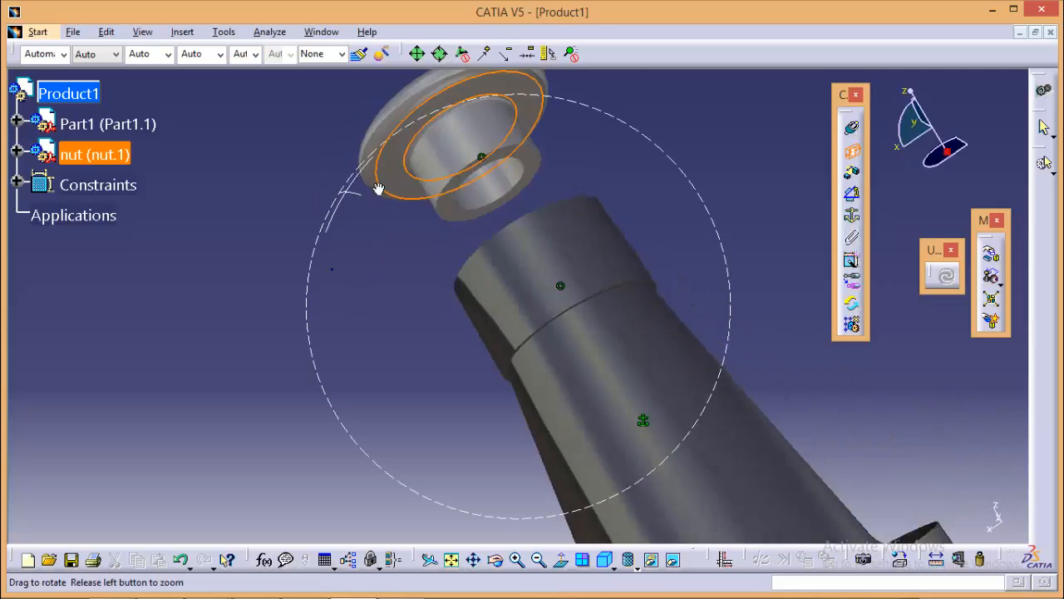
# - Orbit the assembly to check the nut seated on the body's top face
pyautogui.moveTo(379, 189); pyautogui.dragTo(612, 335)
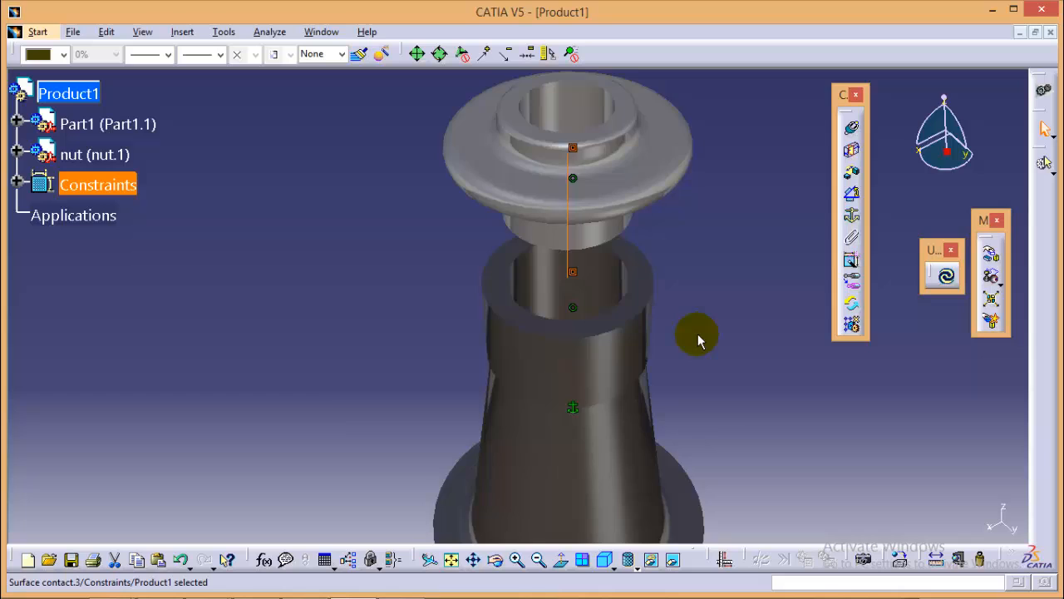
pyautogui.moveTo(698, 341); pyautogui.dragTo(449, 113)
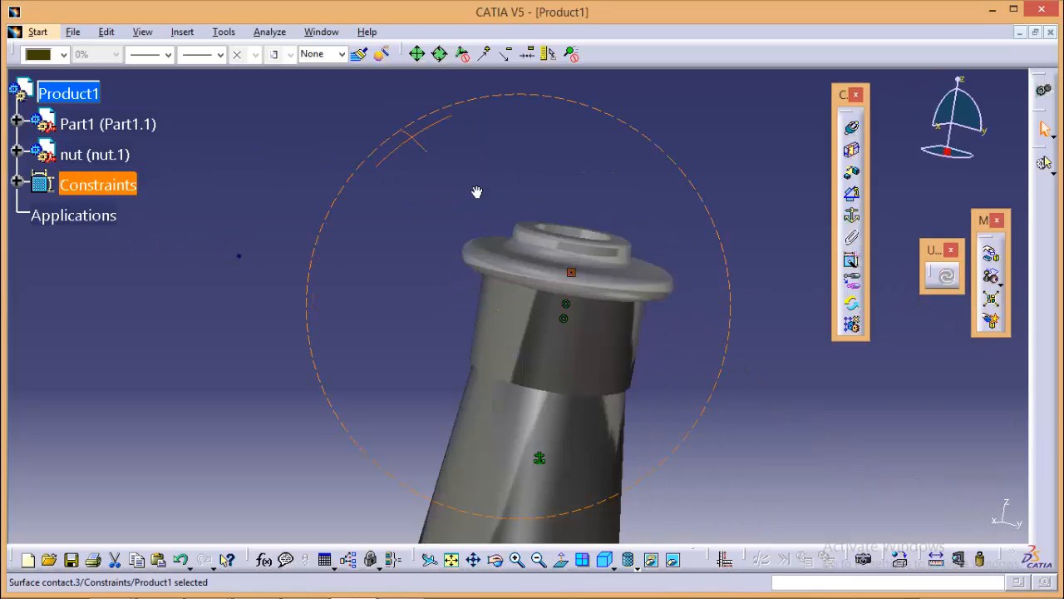
pyautogui.moveTo(476, 193); pyautogui.dragTo(665, 416)
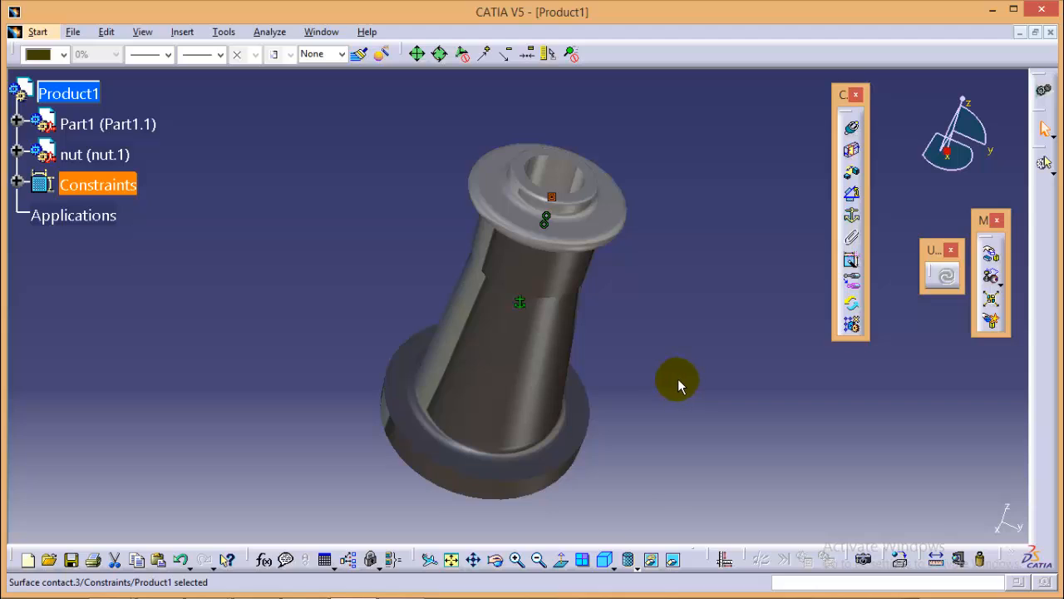
pyautogui.moveTo(662, 357)
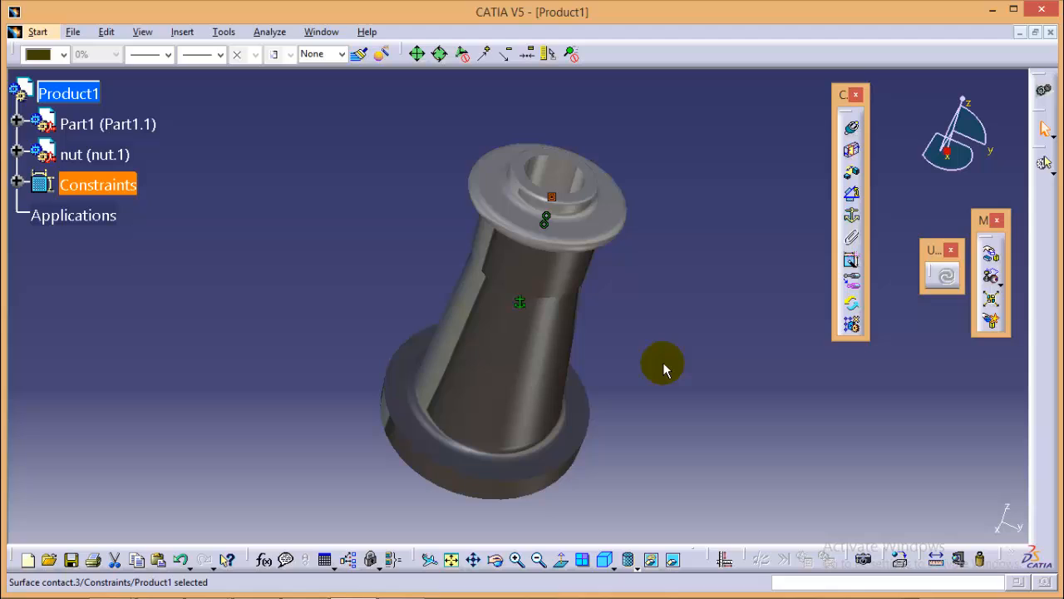
pyautogui.moveTo(665, 362)
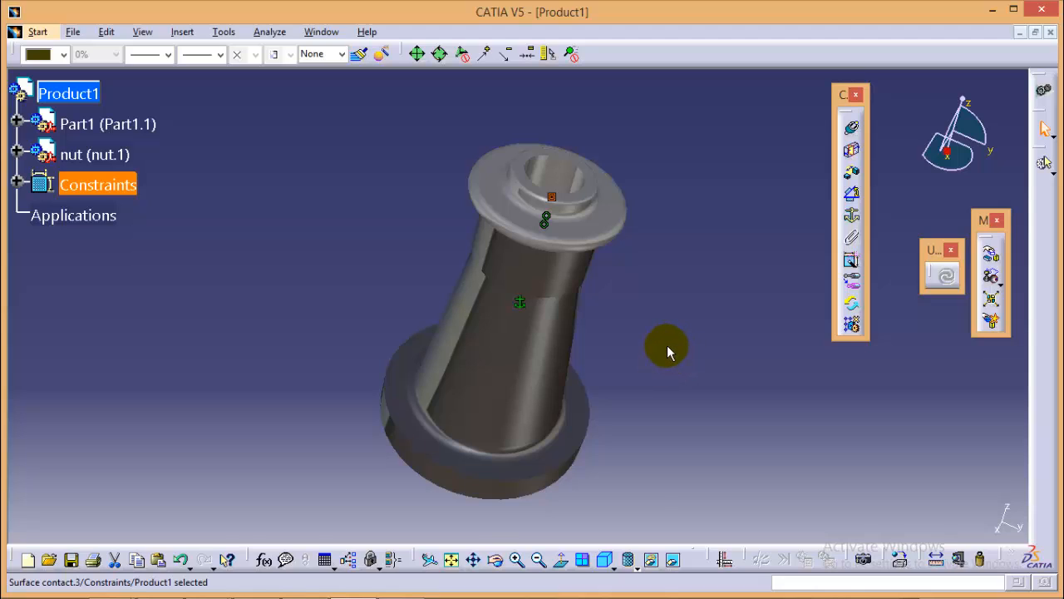
pyautogui.moveTo(680, 347)
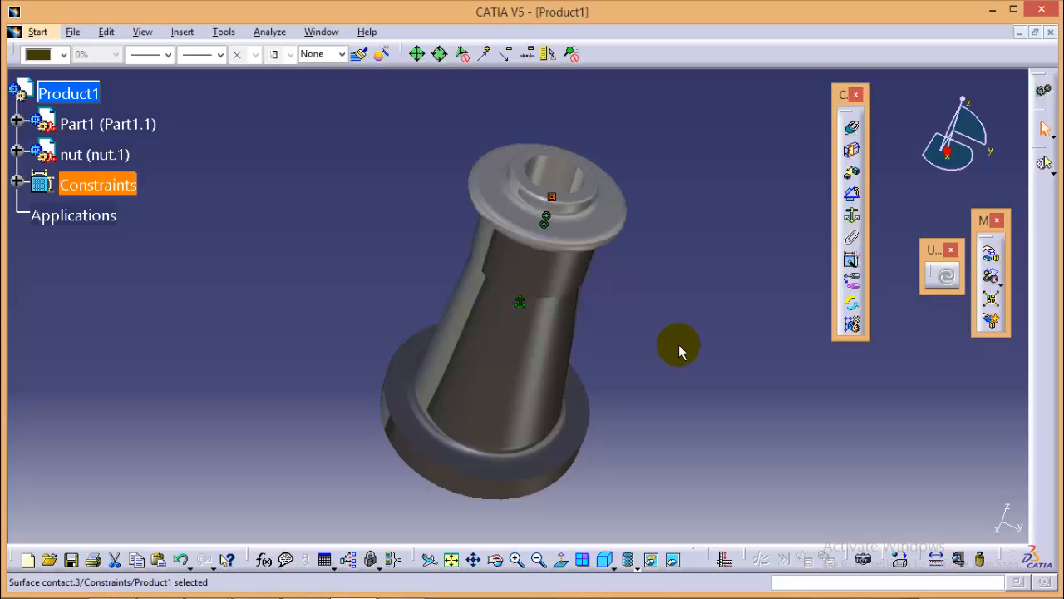
pyautogui.moveTo(673, 341)
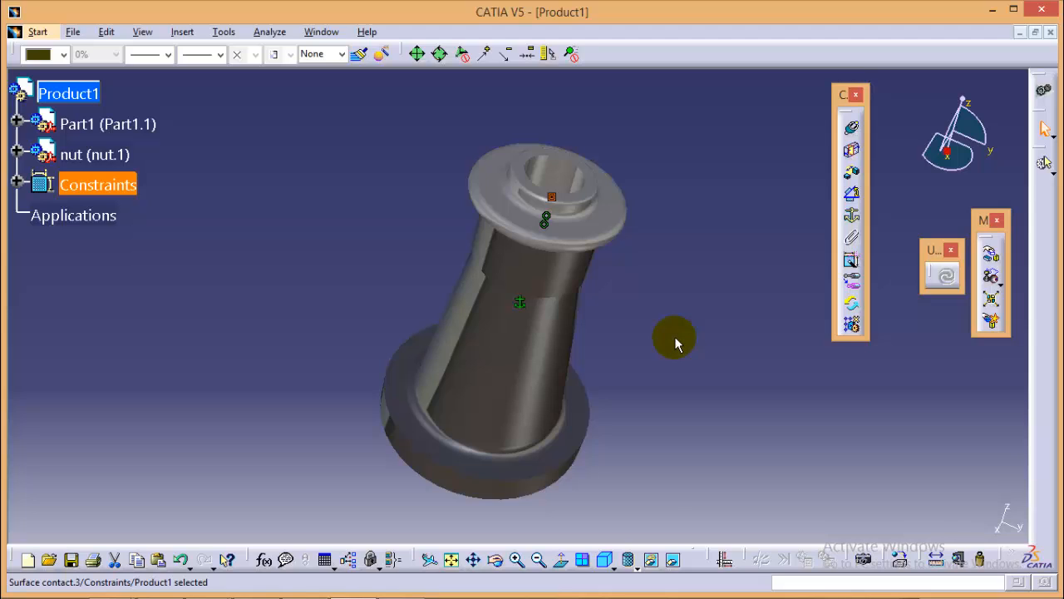